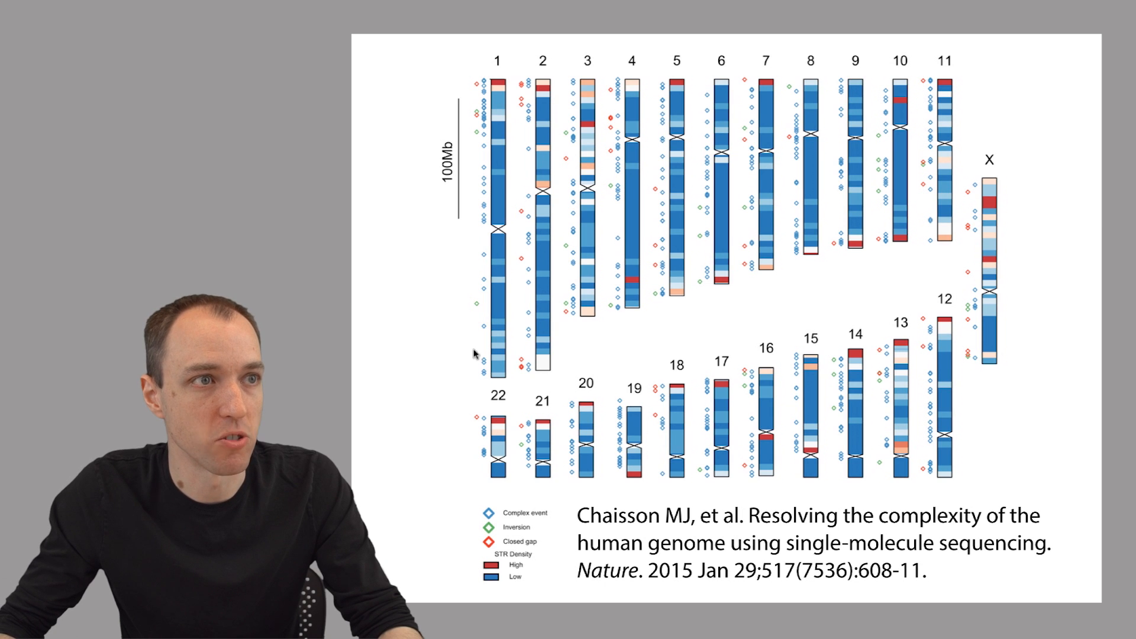
mouse_move(782, 303)
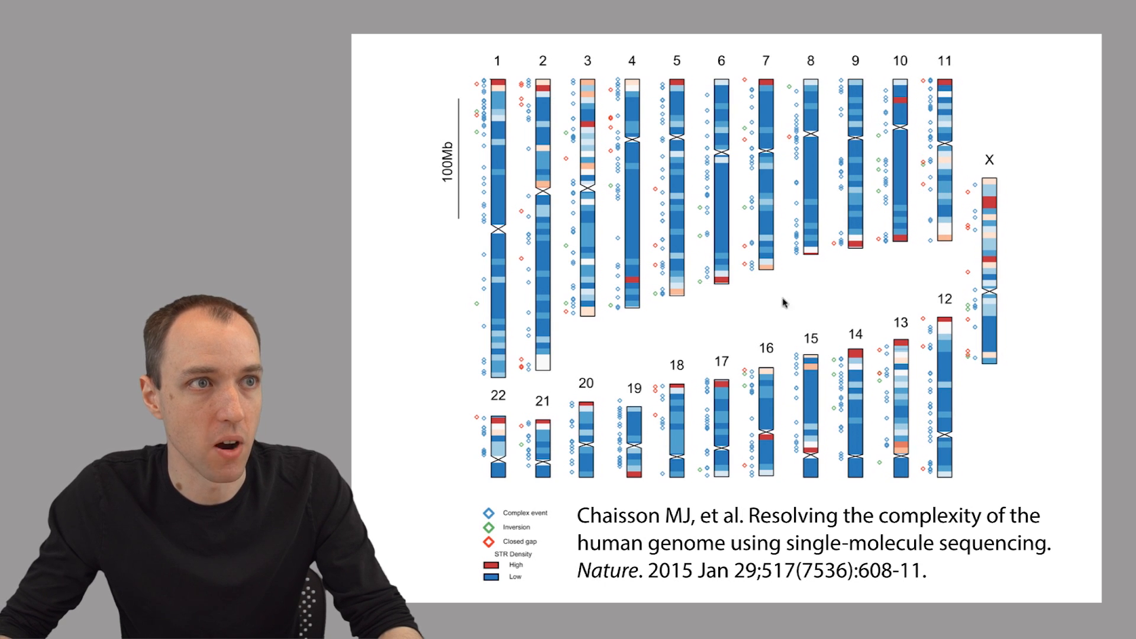
mouse_move(757, 377)
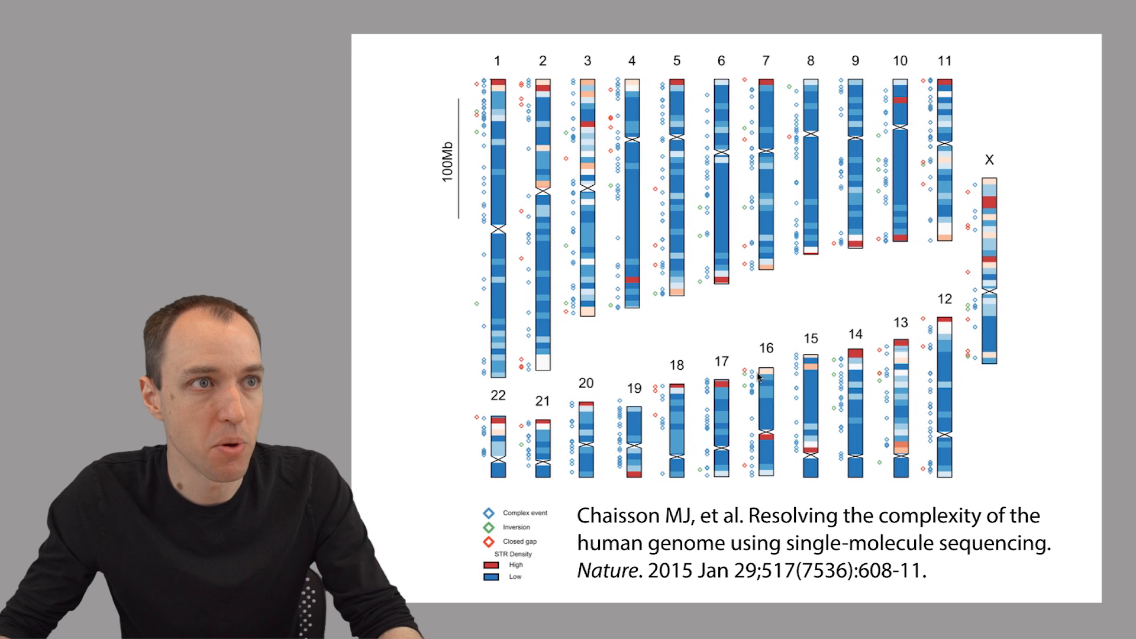
mouse_move(750, 395)
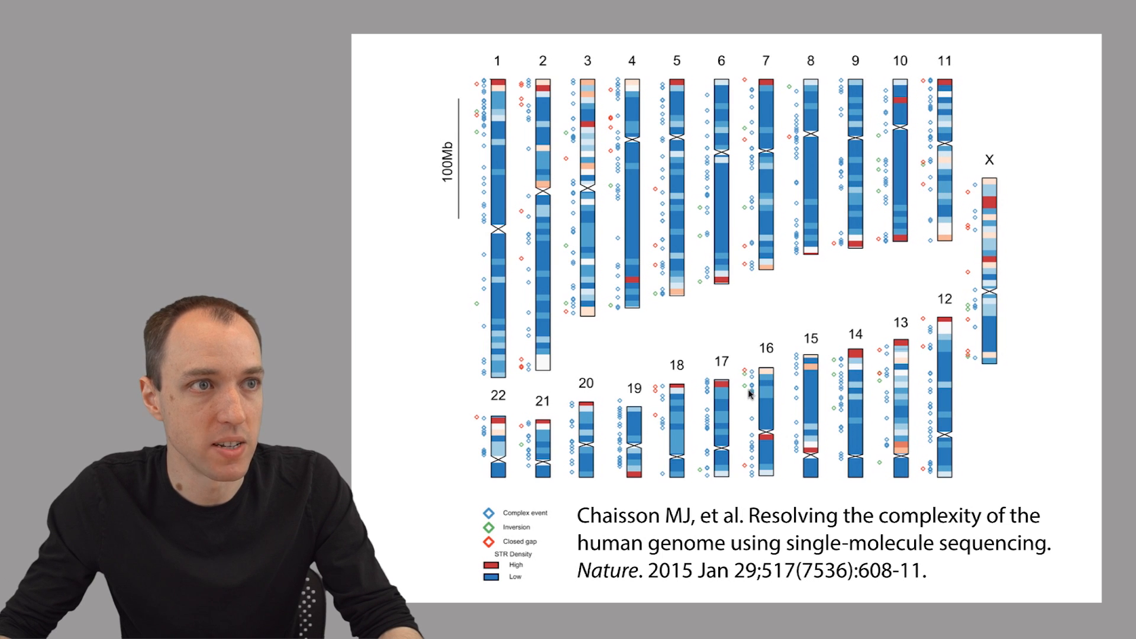
mouse_move(1047, 410)
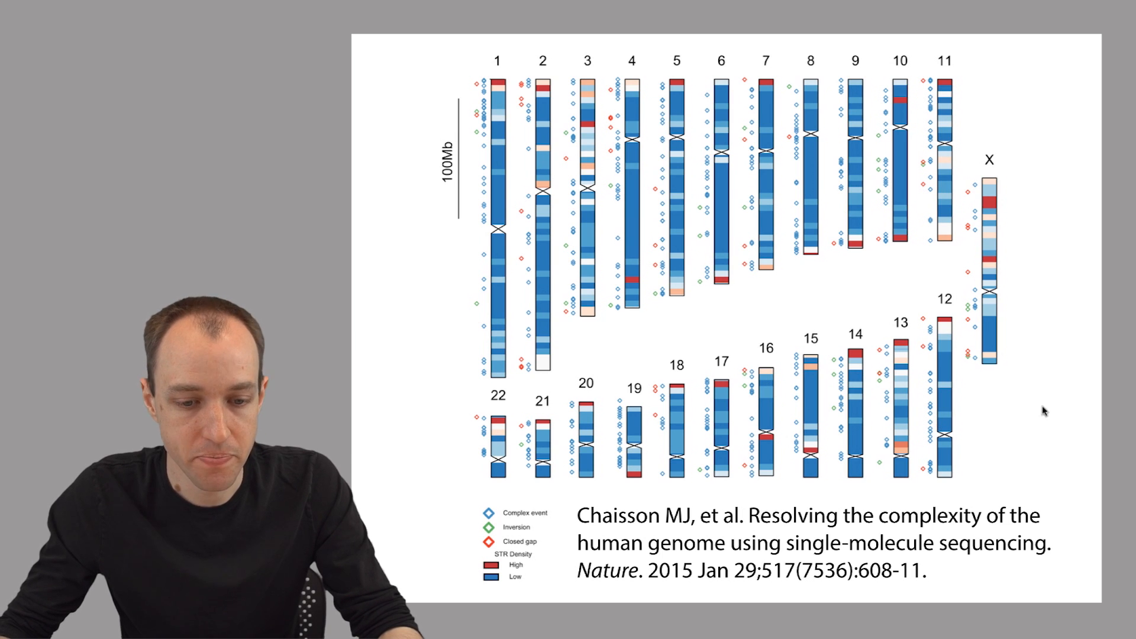